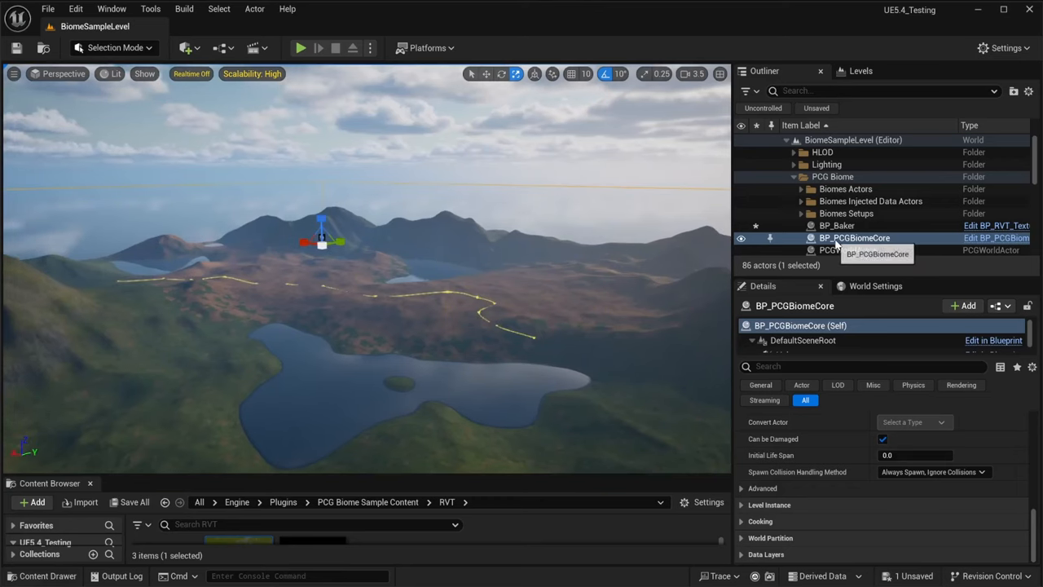
mouse_move(580, 318)
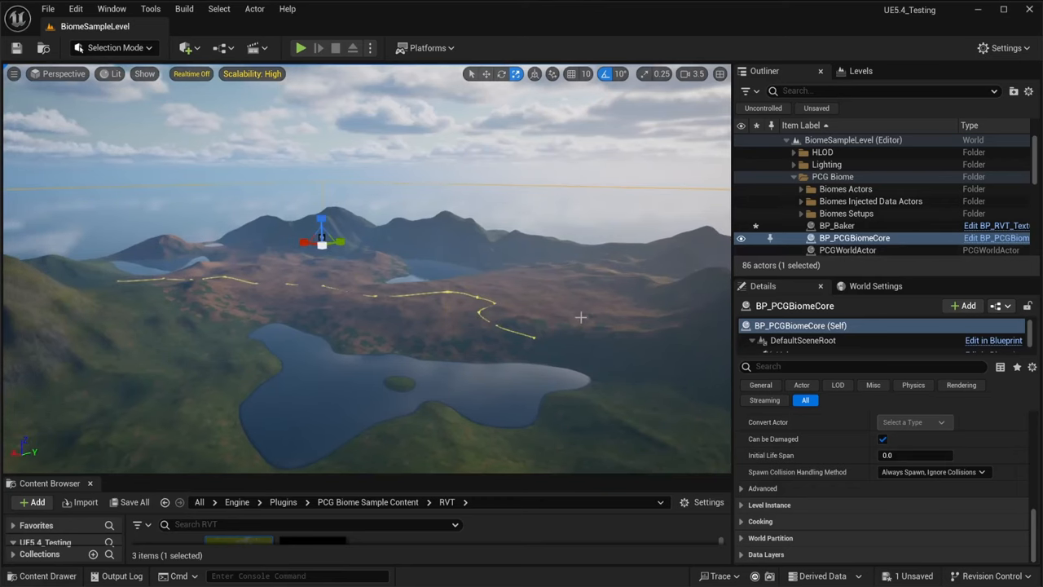
mouse_move(275, 482)
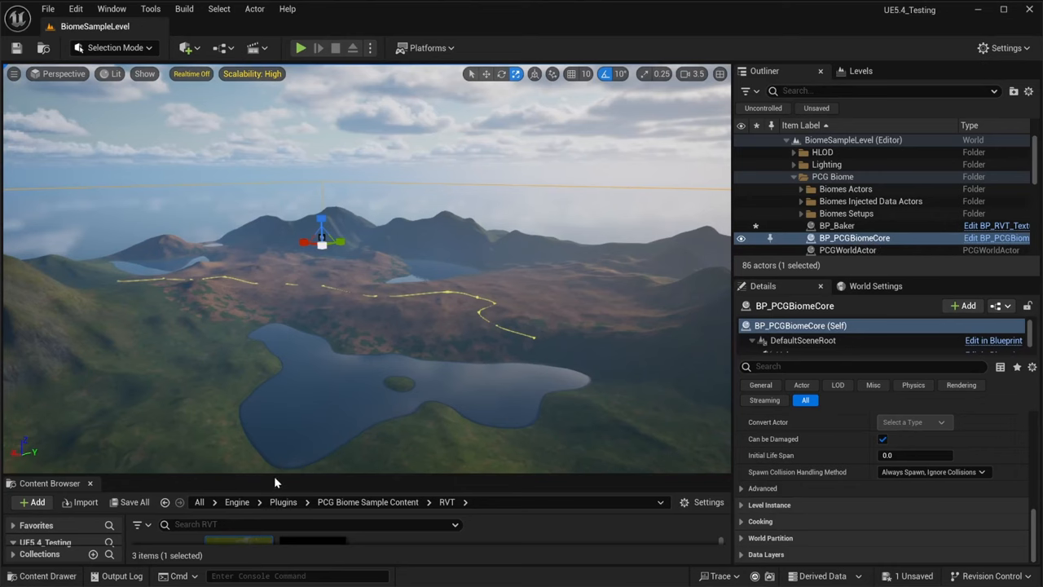
Reveal the RVT folder's assets and locate the Runtime Virtual Texture Volume under the World folder.
drag(296, 482, 296, 352)
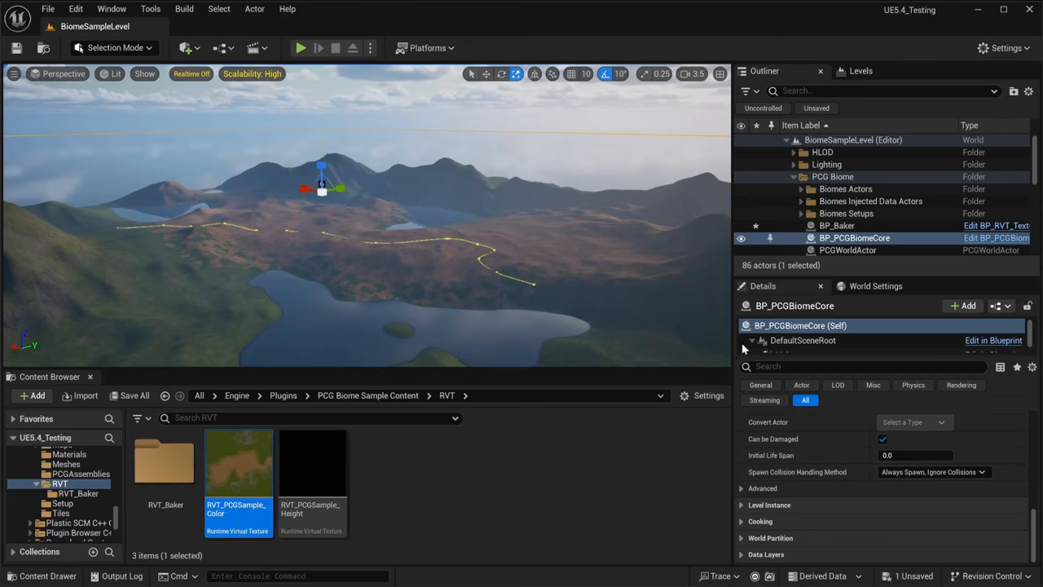
click(796, 189)
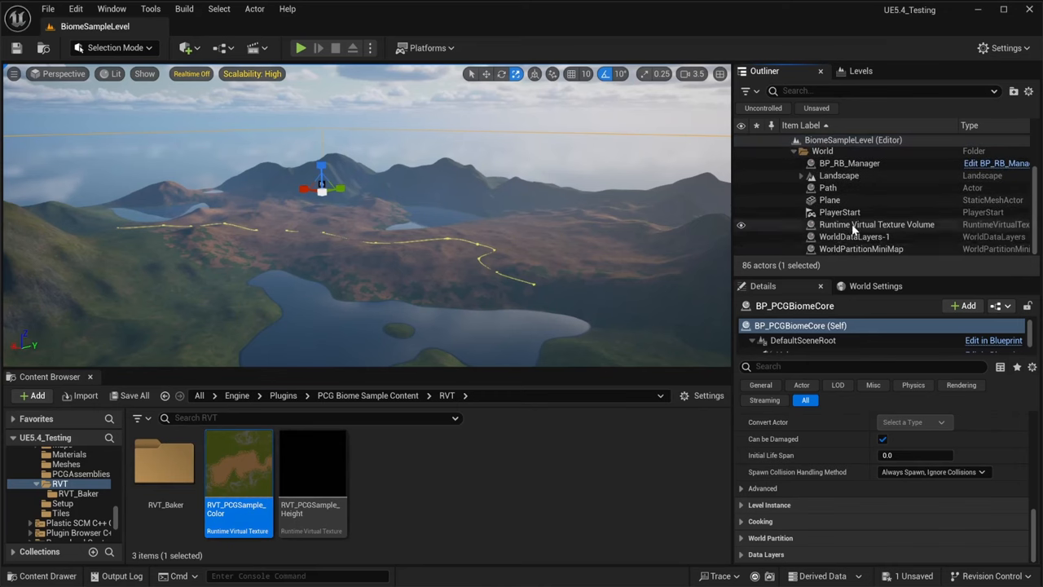
click(877, 225)
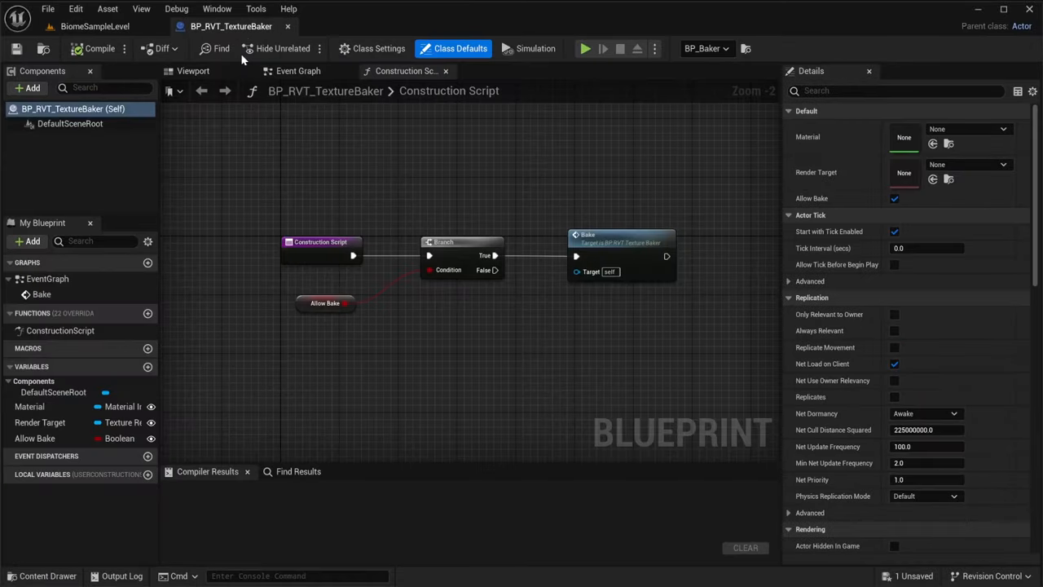
mouse_move(298, 72)
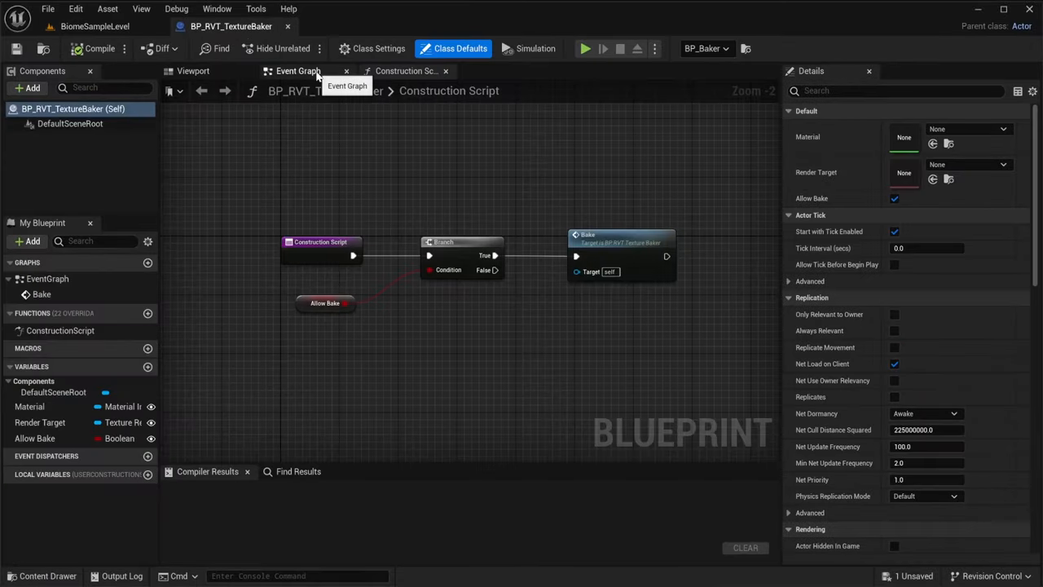
Review the baker's Bake event graph, then return to BiomeSampleLevel.
click(298, 72)
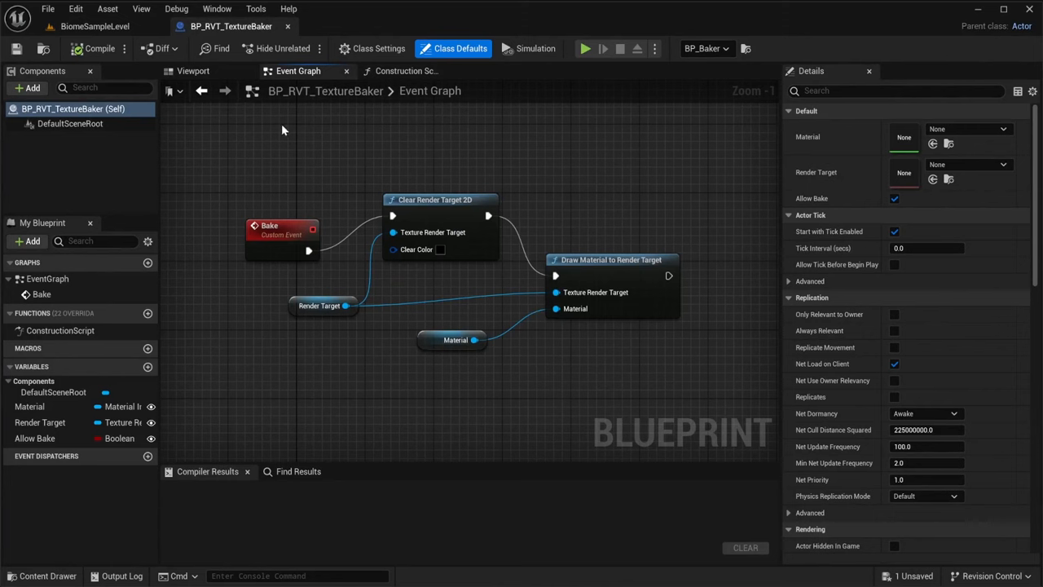
click(96, 26)
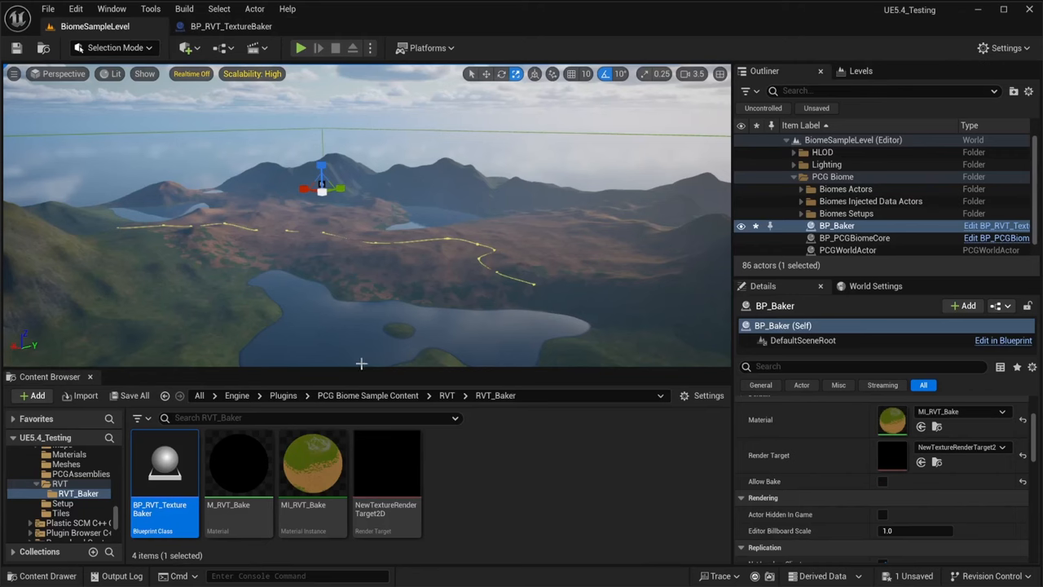
mouse_move(313, 470)
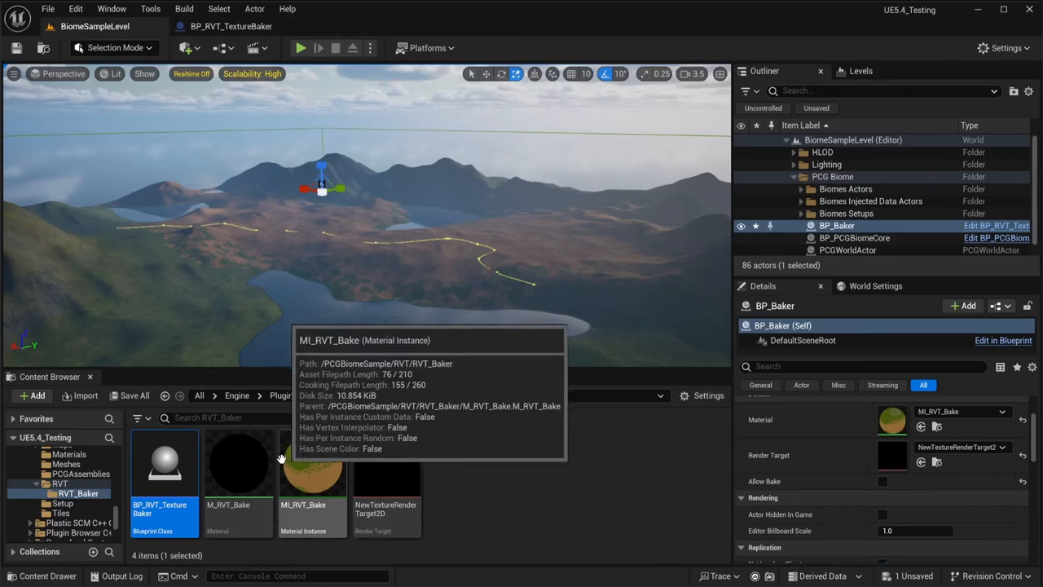
Inspect M_RVT_Bake's graph and MI_RVT_Bake (RVT_PCGSample_Color, Brightness 1.5), then return to the level.
double_click(238, 464)
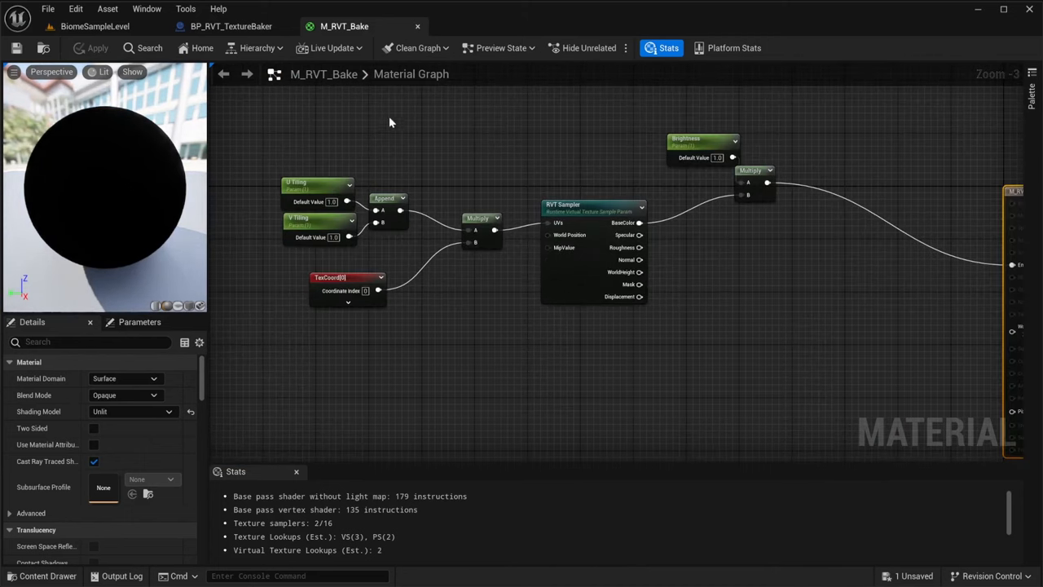
click(94, 26)
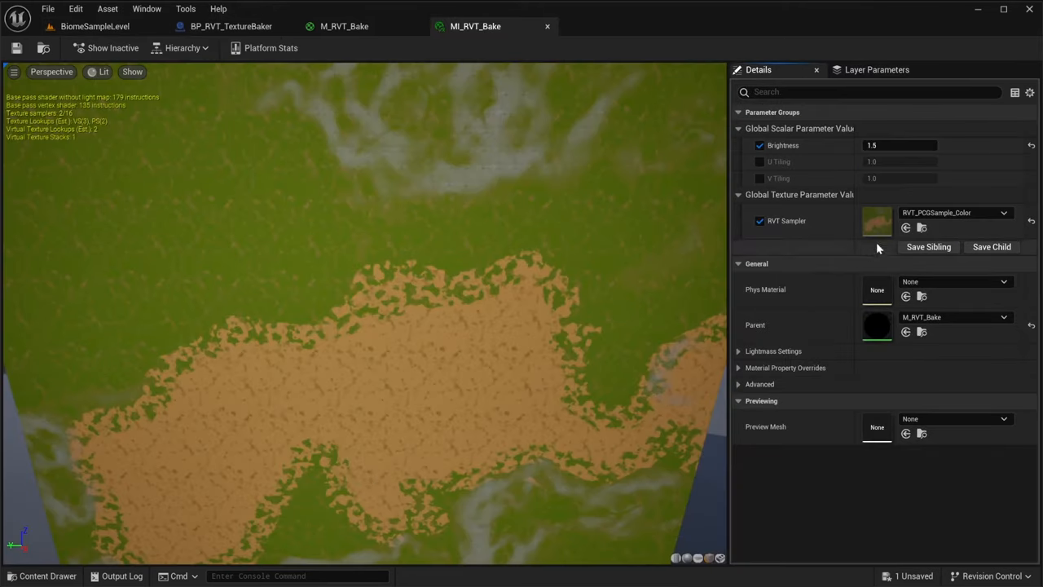
mouse_move(639, 187)
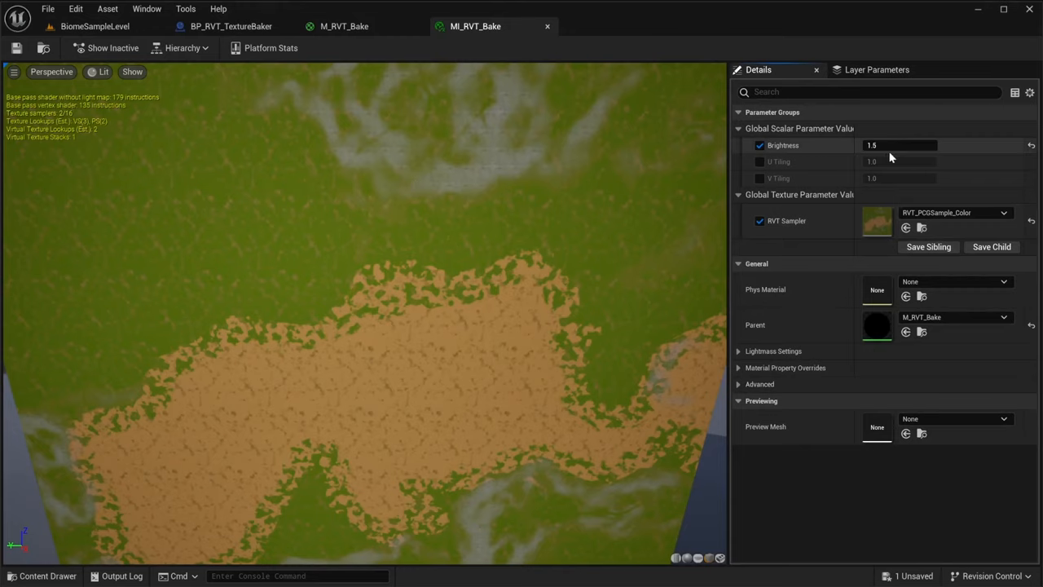
click(95, 26)
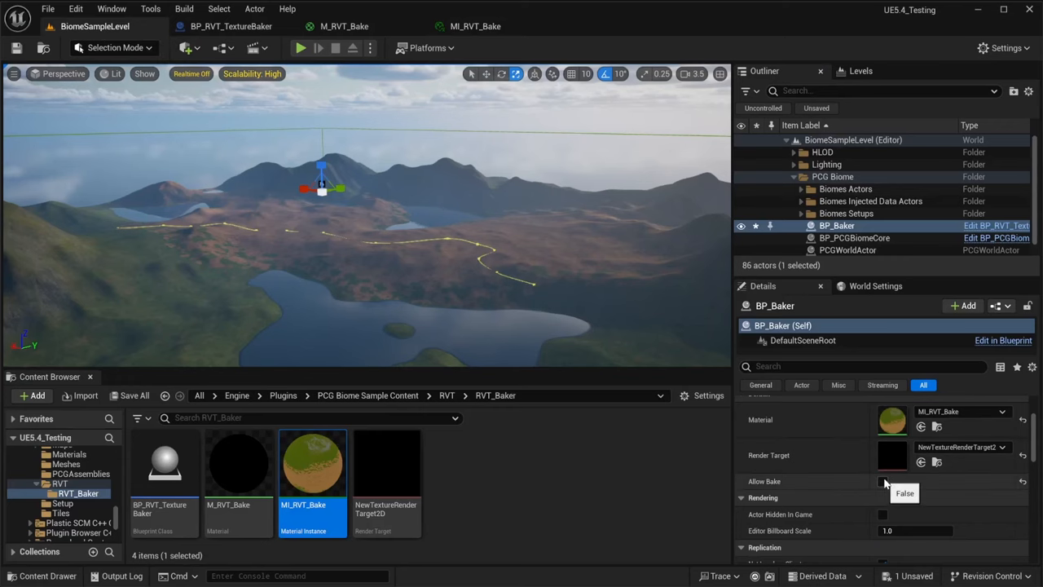
Enable Allow Bake on BP_Baker so the render target captures the landscape colours.
click(884, 481)
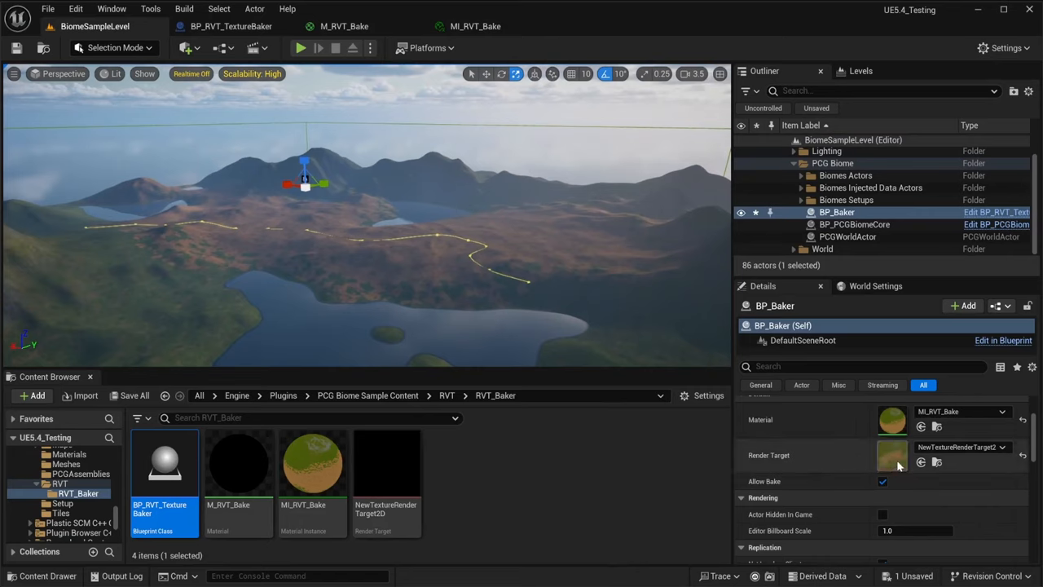
click(883, 481)
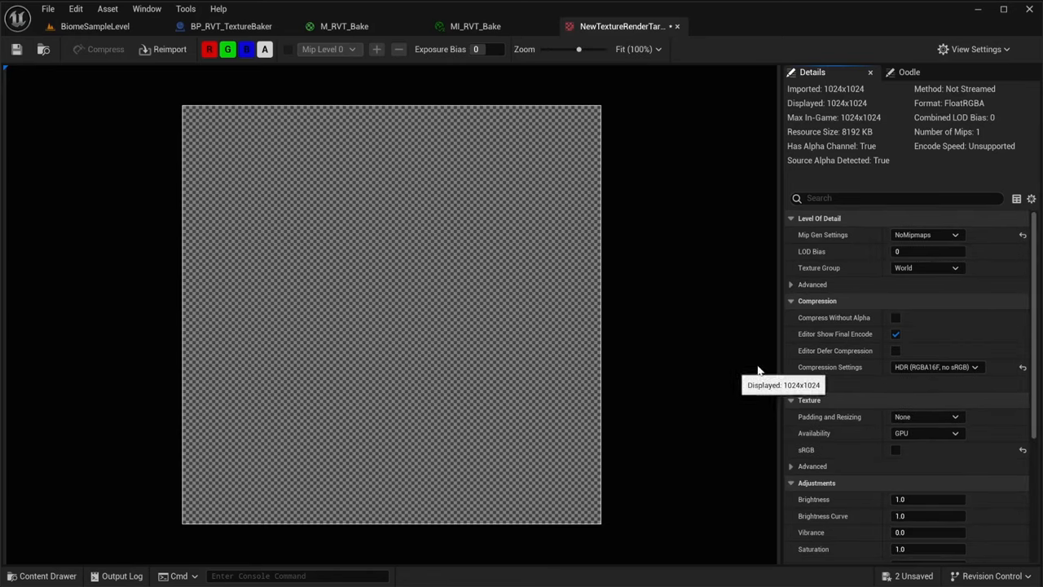
Set the baked texture to Default (DXT1/5) compression without alpha, then return to the level.
click(938, 367)
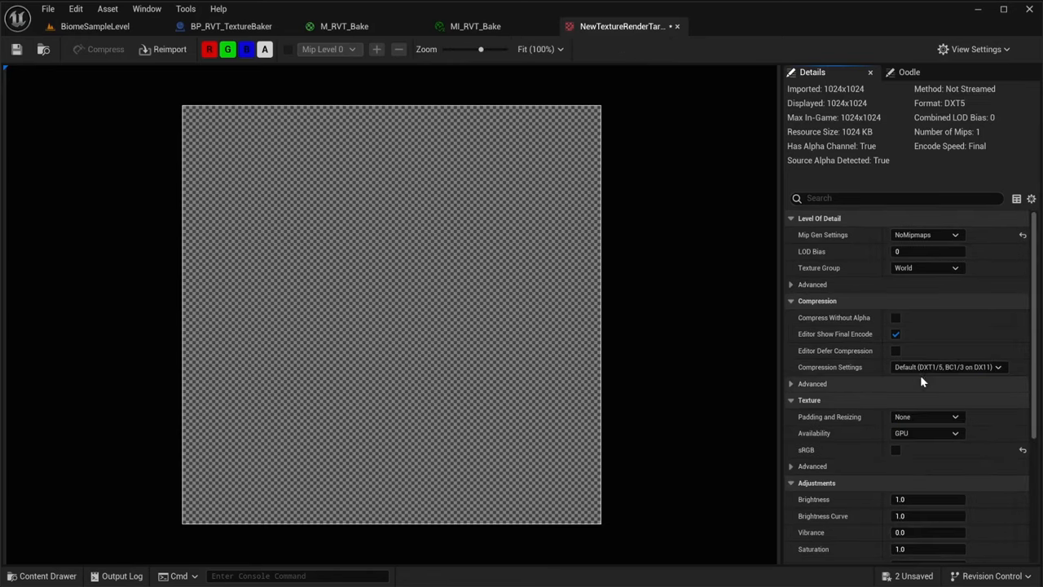
click(897, 316)
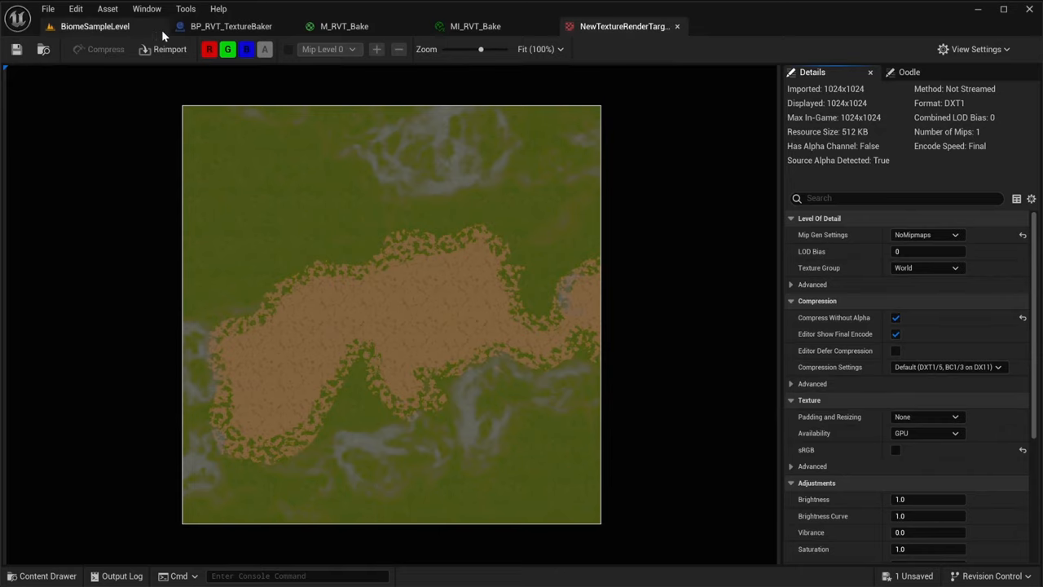
click(94, 26)
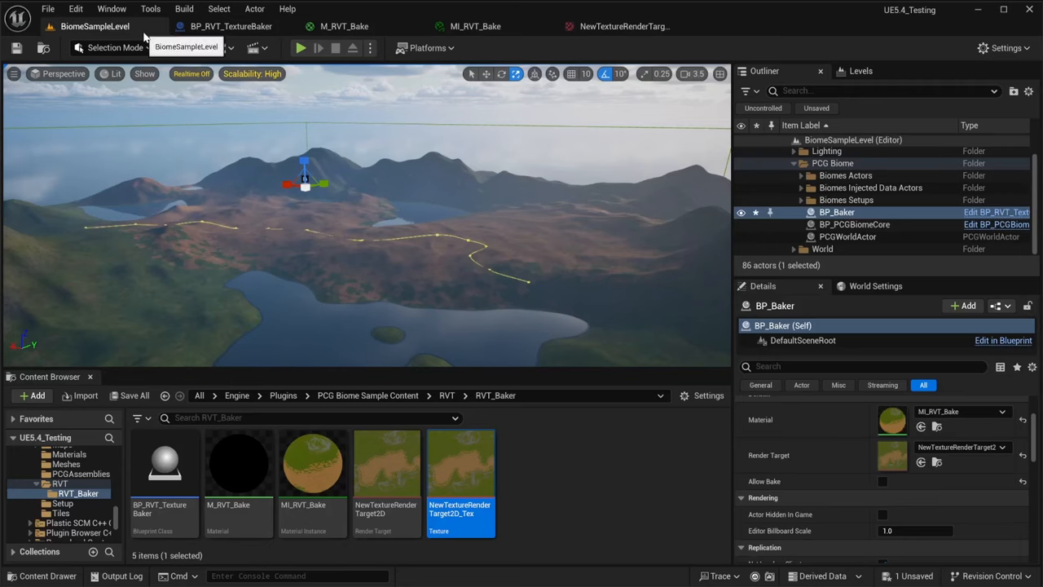
mouse_move(844, 251)
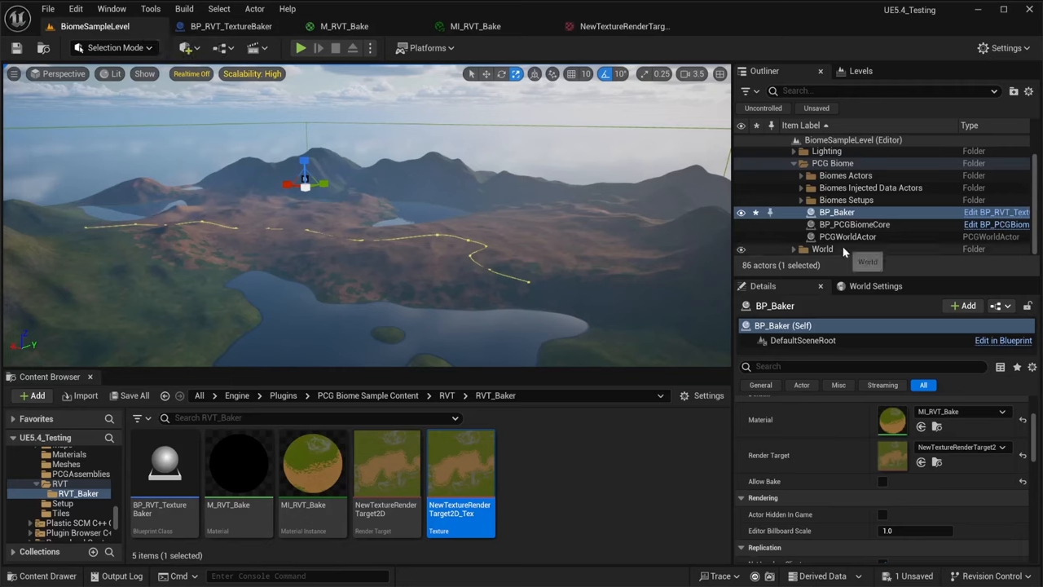
mouse_move(850, 235)
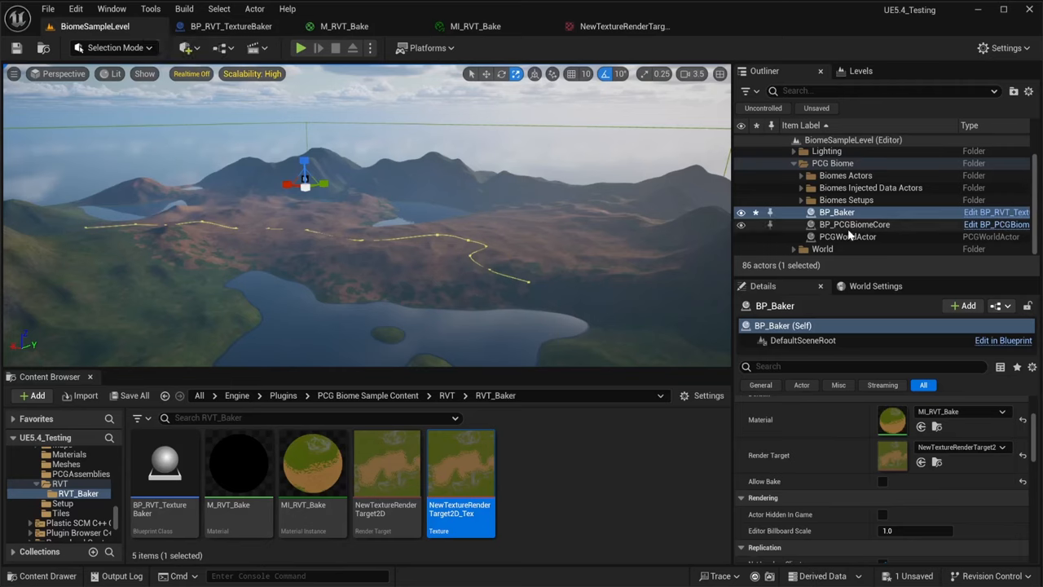
Select BP_PCGBiomeCore and bring its PCG Graph instance settings into view.
click(854, 225)
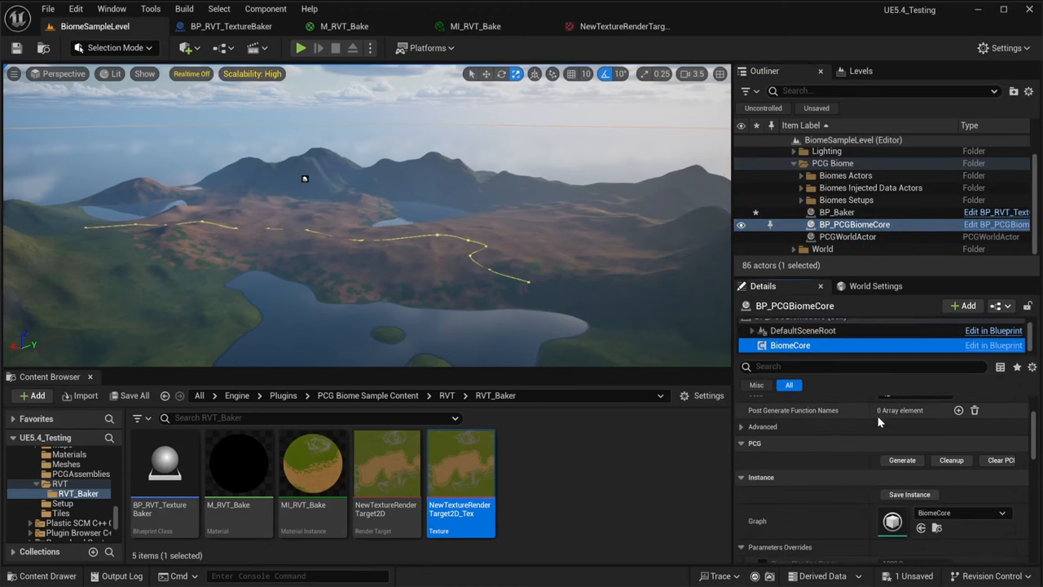
scroll(down, 3)
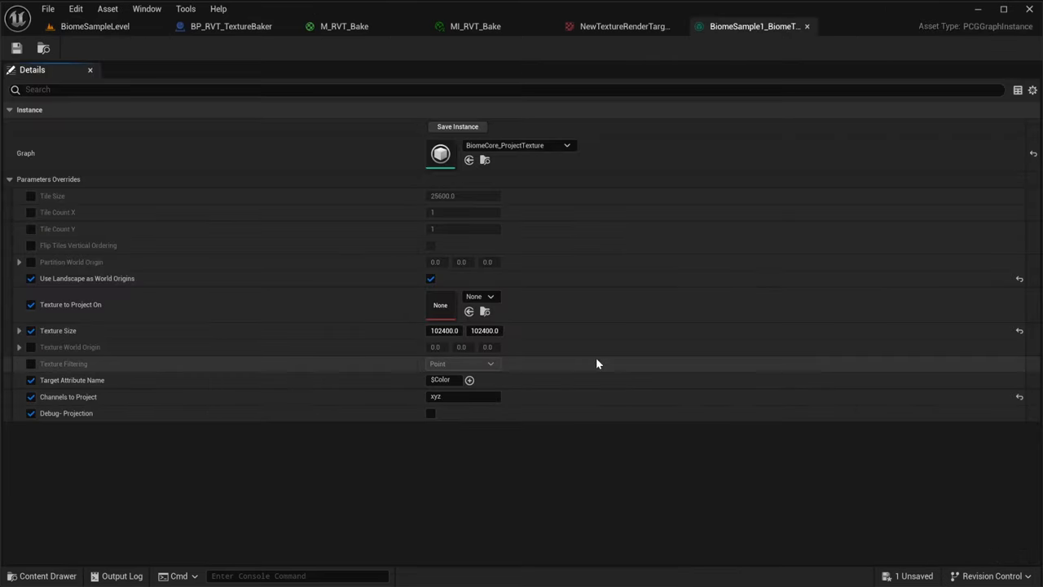
Set Texture to Project On to NewTextureRenderTarget2D_Tex, then return to the level.
click(469, 311)
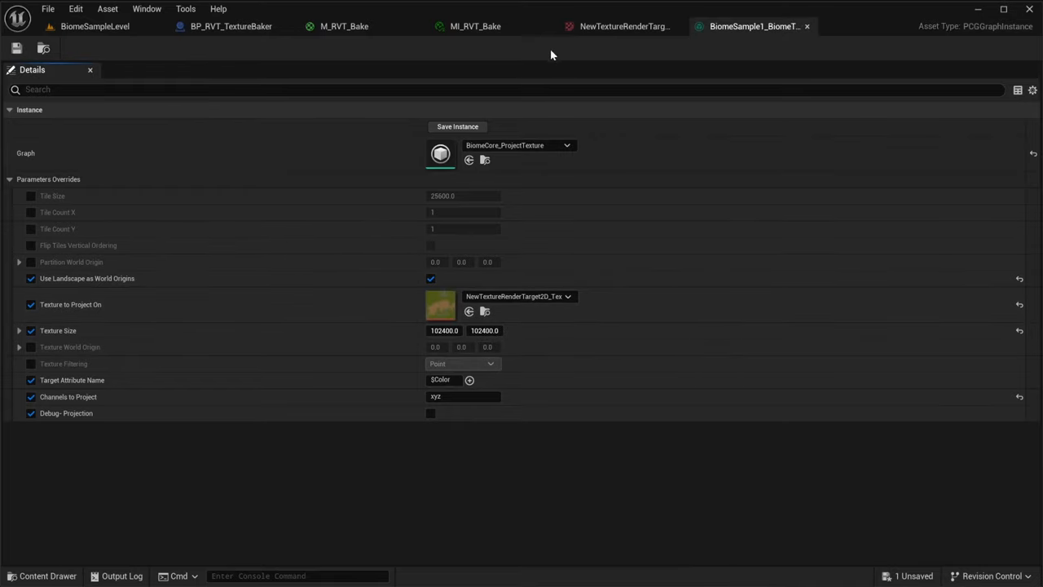
click(94, 26)
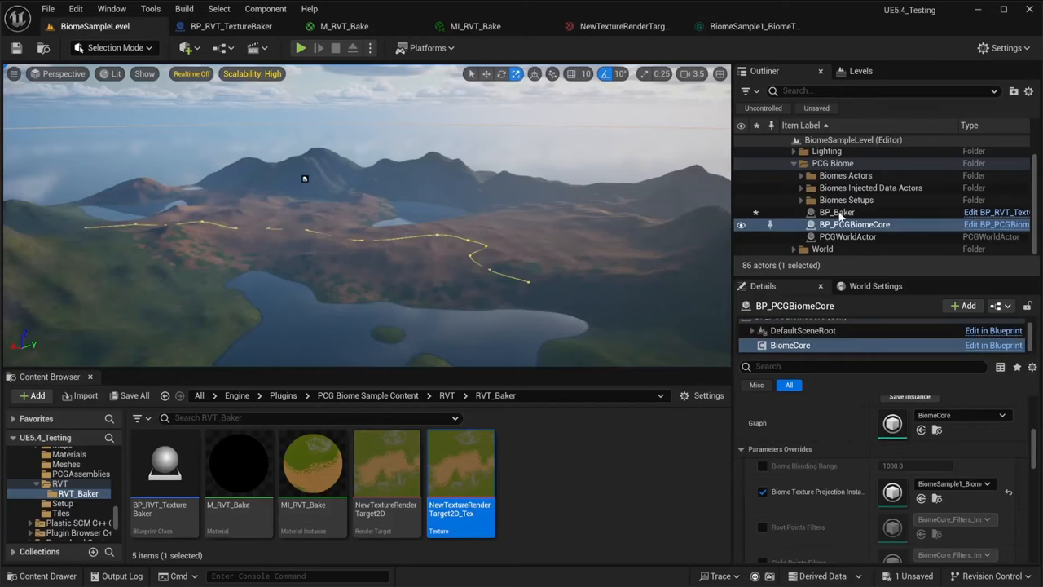
Check the ConiferousForest biome's yellow BiomeColor and close the baked texture's editor.
click(802, 199)
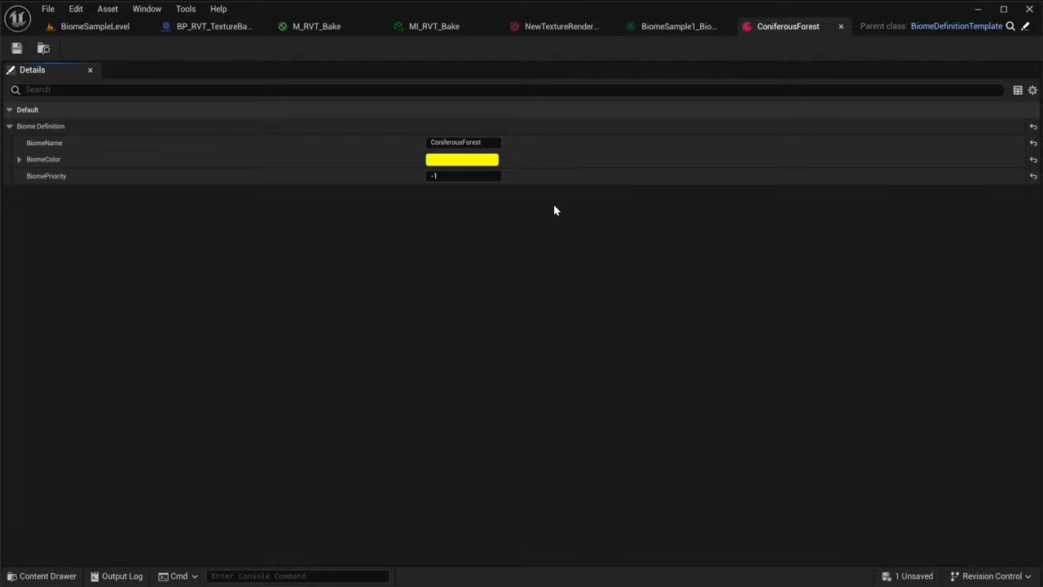
mouse_move(512, 95)
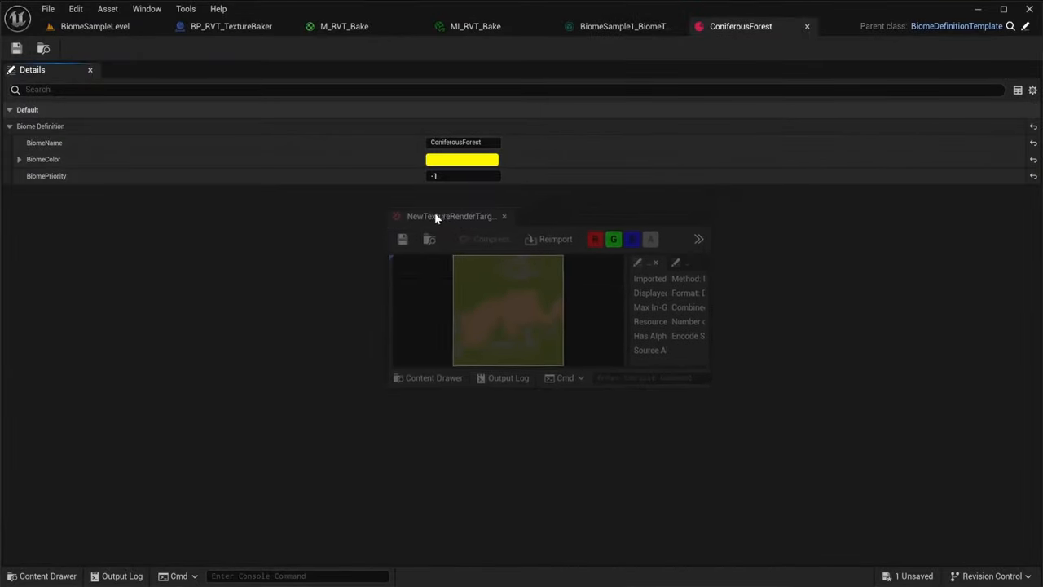
click(462, 160)
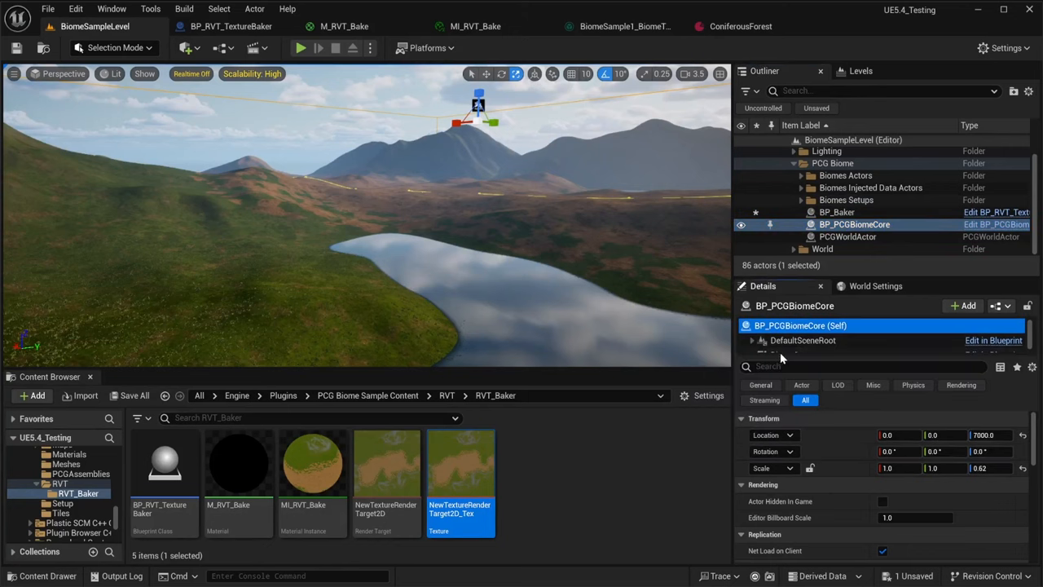
Select the BiomeCore component and Generate to rebuild the biomes from the projected texture.
click(789, 345)
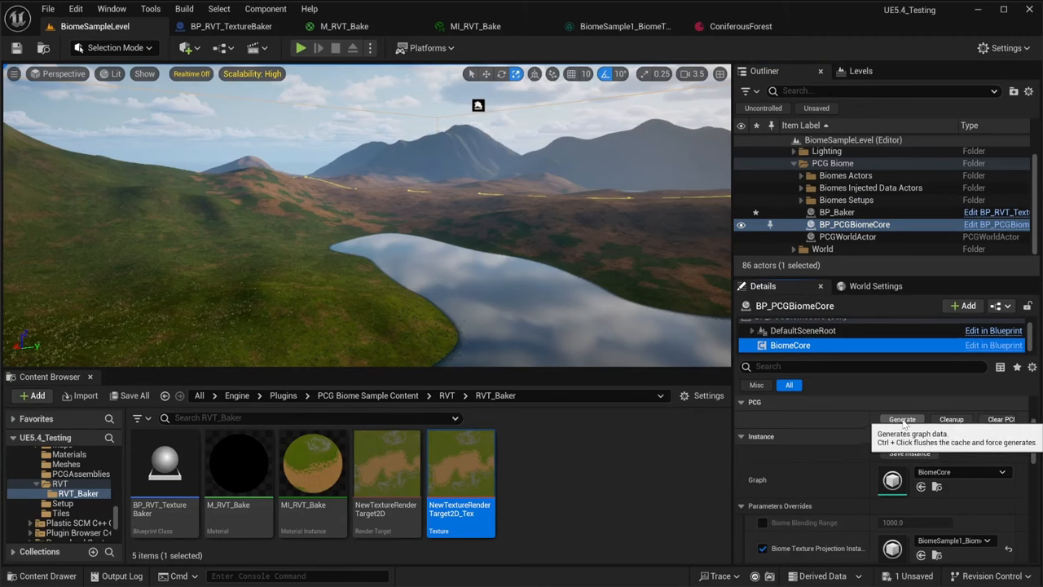
click(901, 419)
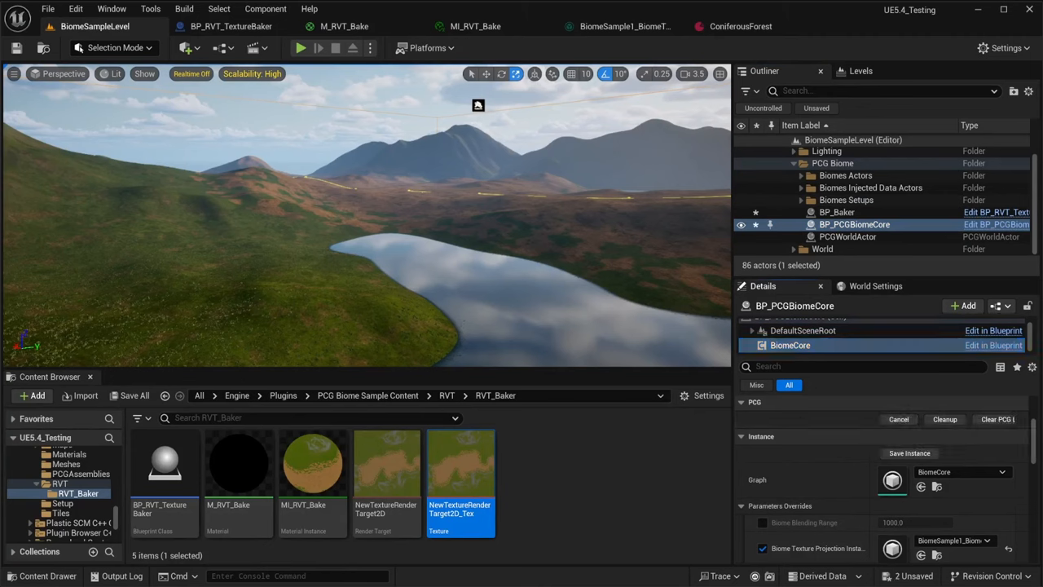